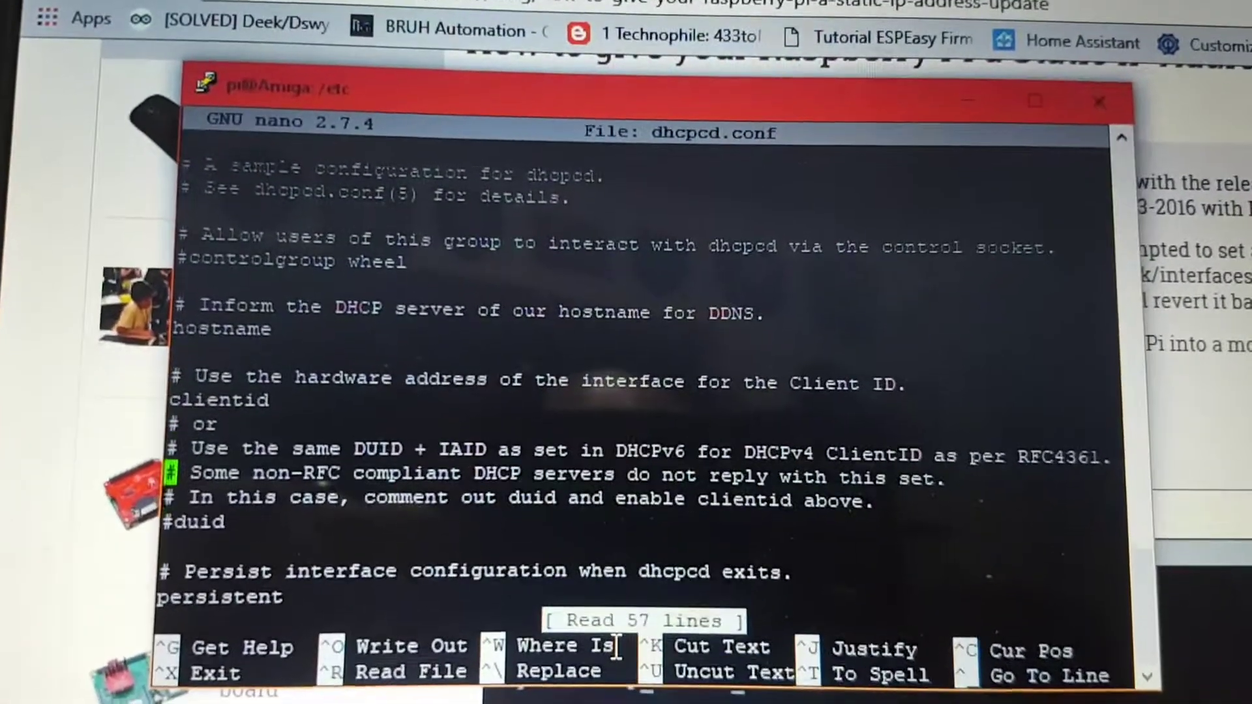
scroll("down", 3)
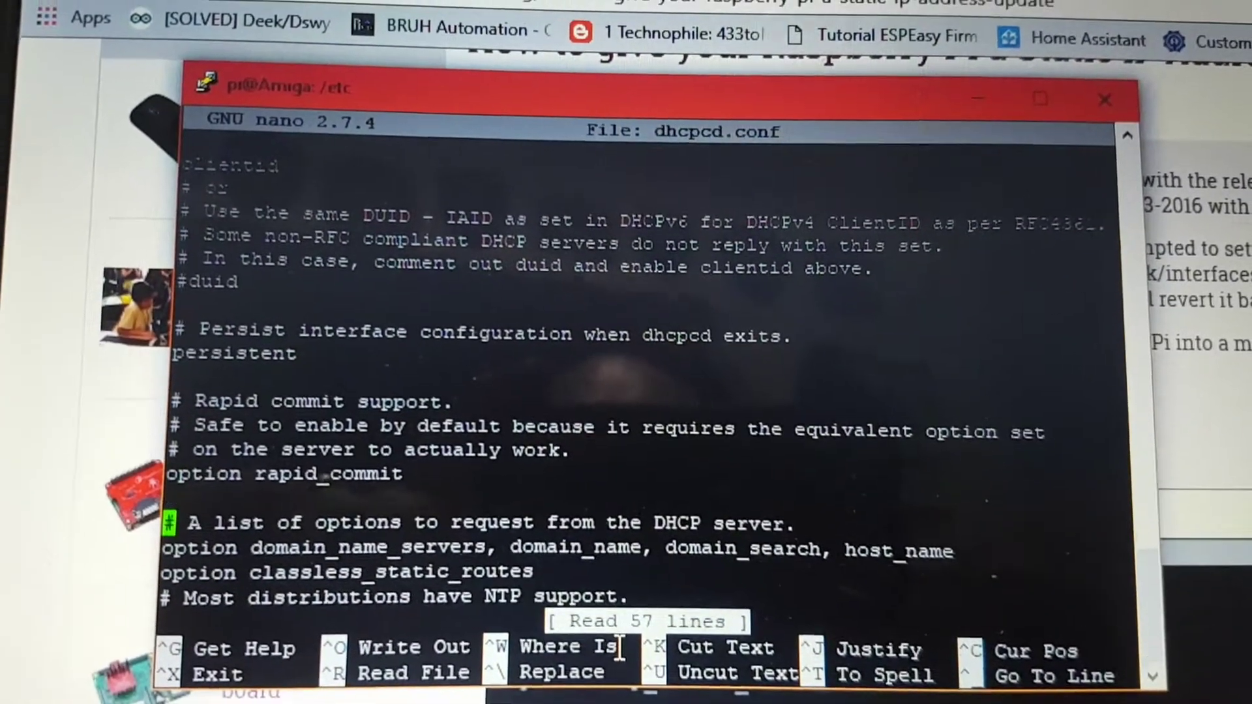
scroll("down", 3)
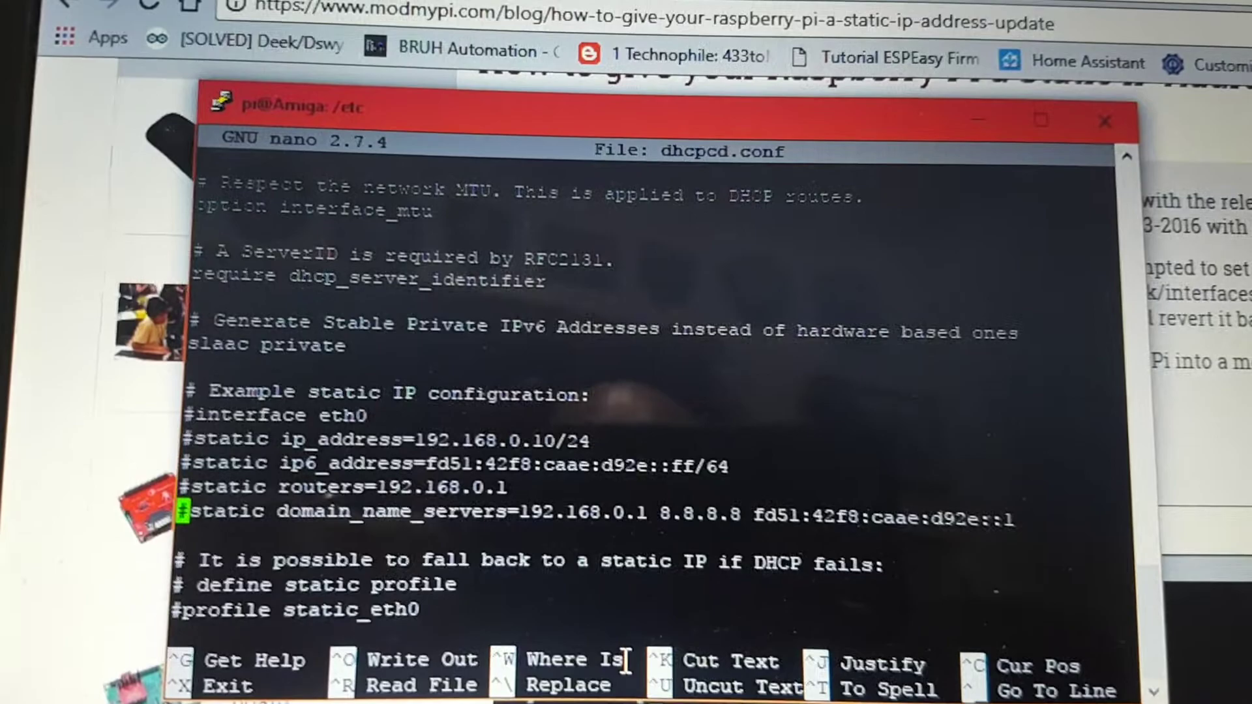